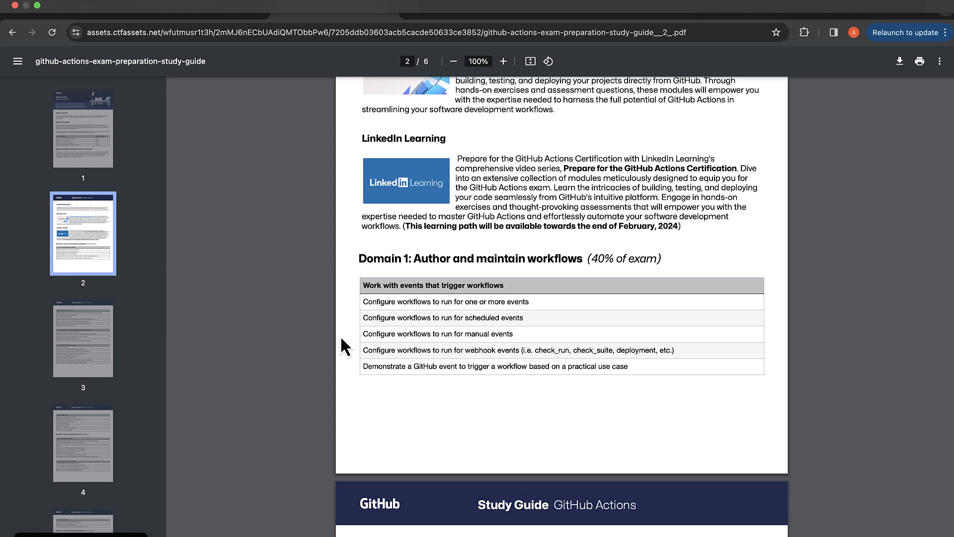
{"action": "mouse_move", "coordinate": [351, 347]}
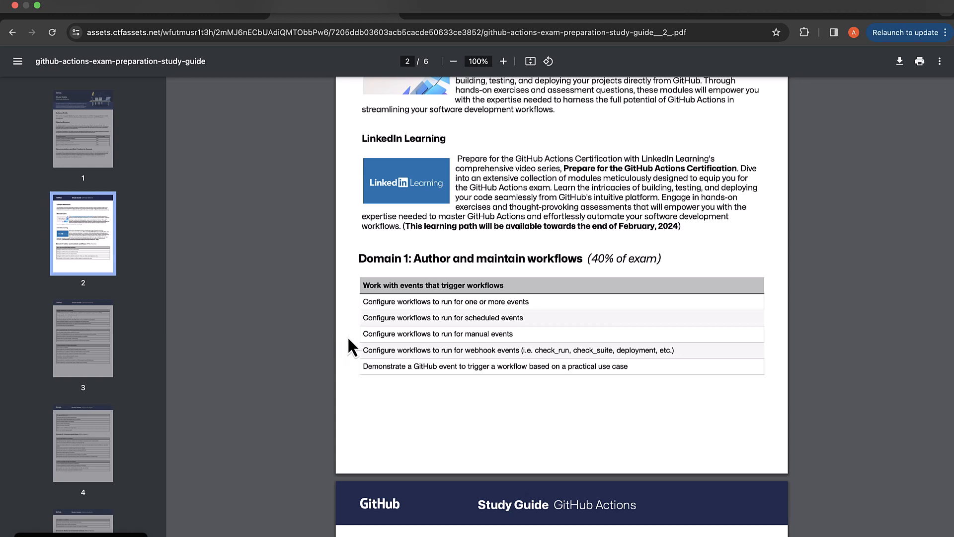
Open .github/workflows/event.yaml in the domain-one repository for editing in the web editor
{"action": "left_click", "coordinate": [202, 8]}
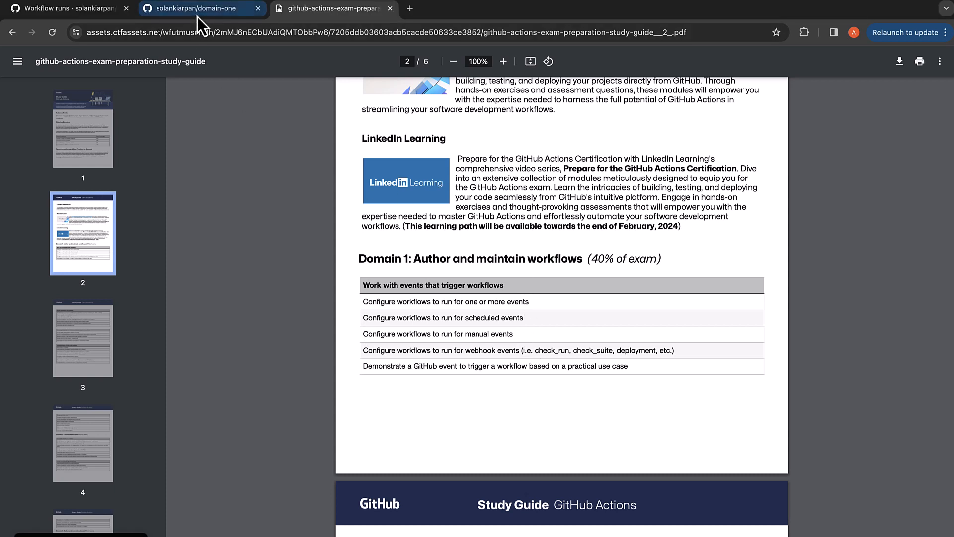
{"action": "left_click", "coordinate": [193, 9]}
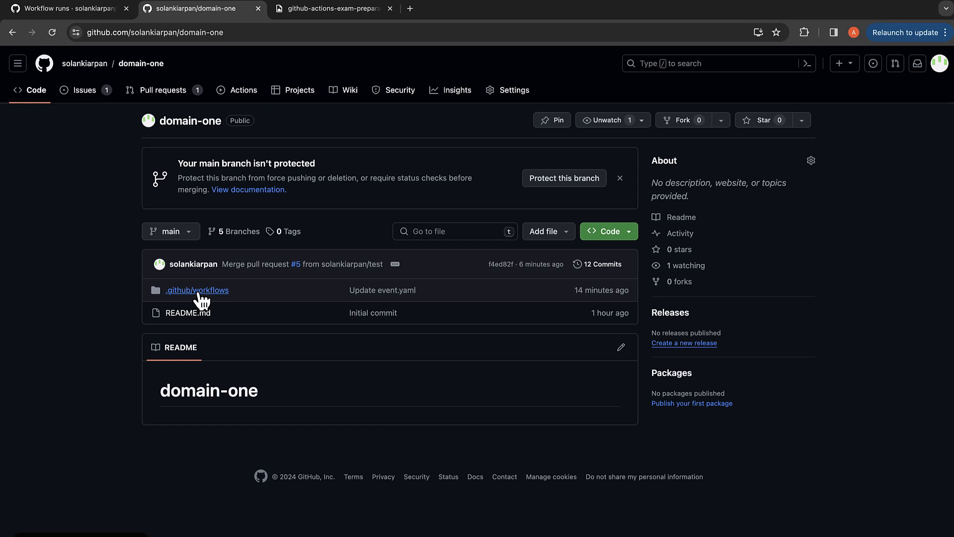
{"action": "left_click", "coordinate": [196, 289]}
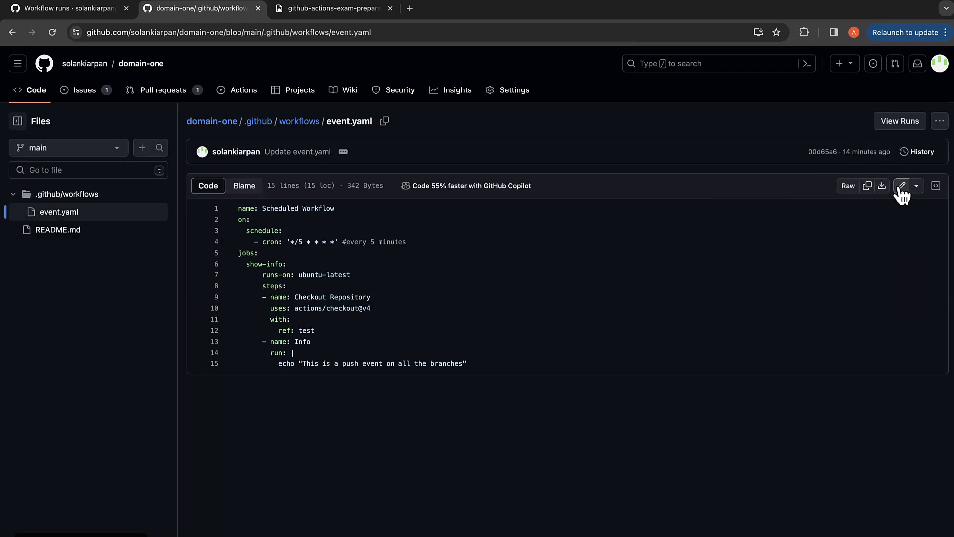
{"action": "left_click", "coordinate": [901, 186]}
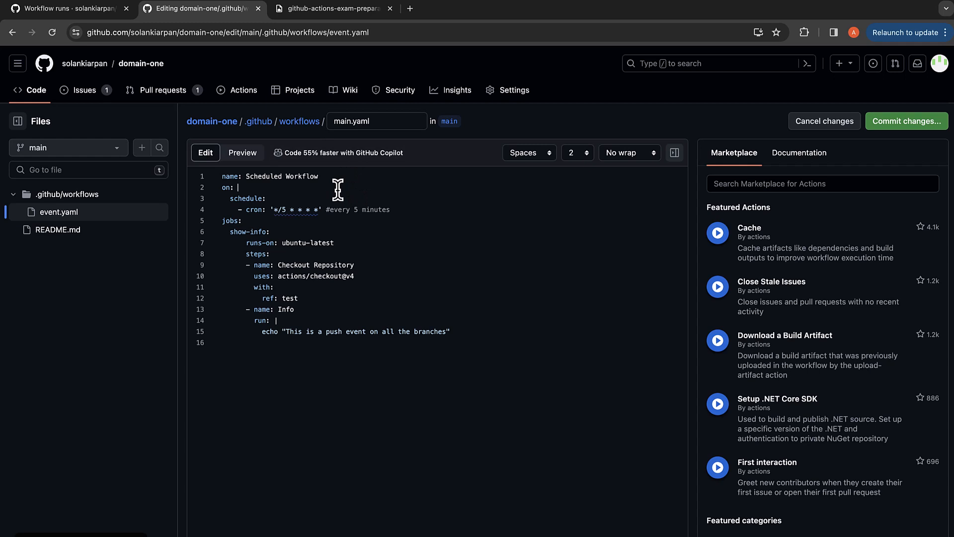
Replace the workflow name with 'Manual Workflow' and start the workflow_dispatch trigger line
{"action": "double_click", "coordinate": [304, 176]}
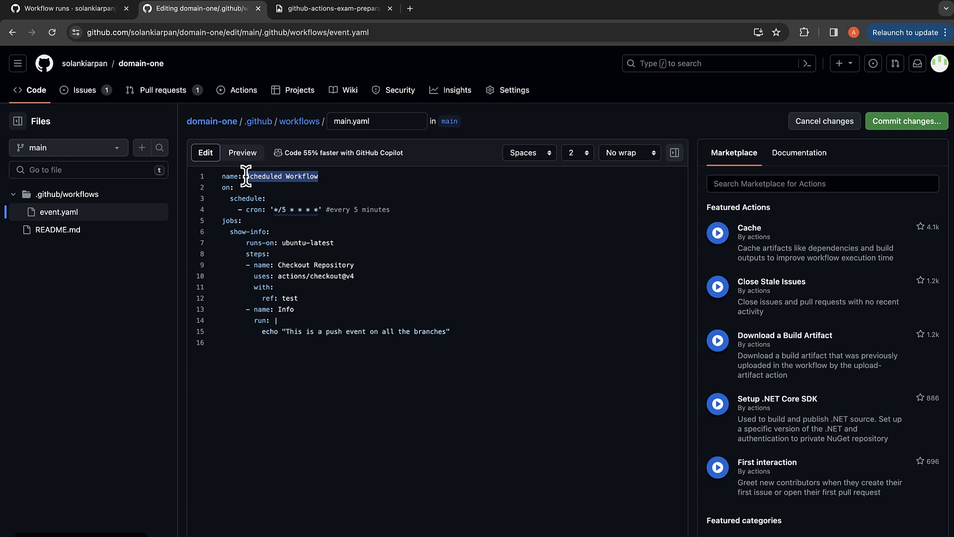
{"action": "type", "text": "man"}
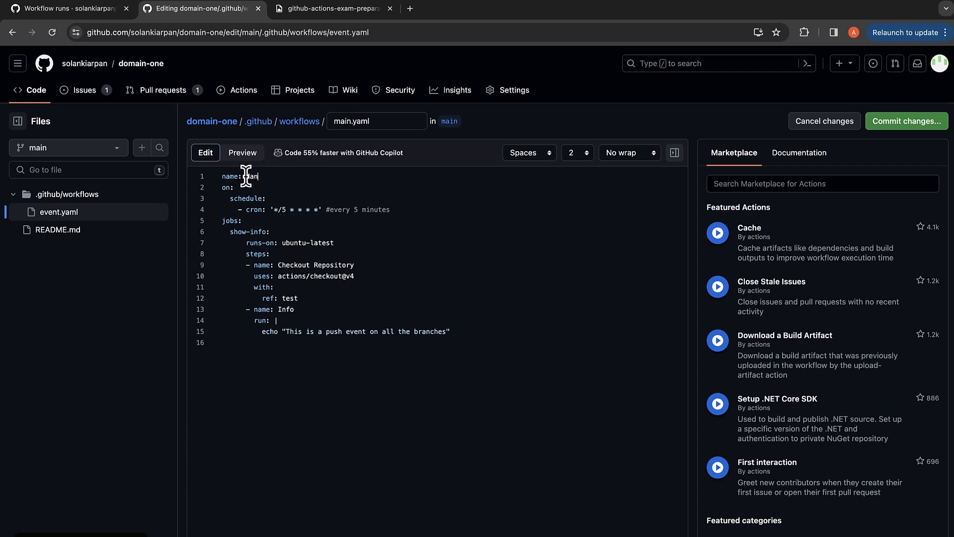
{"action": "type", "text": "Manual Workfl"}
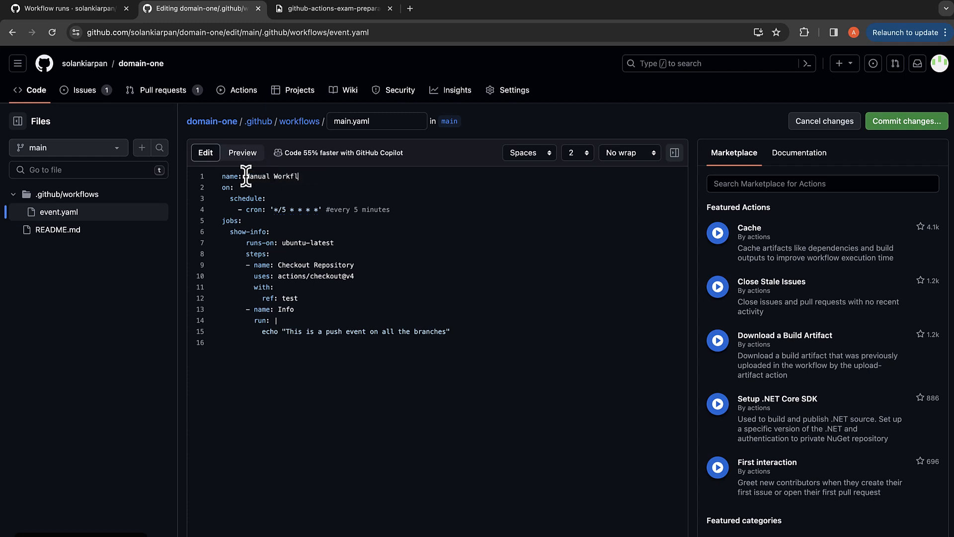
{"action": "type", "text": "ow"}
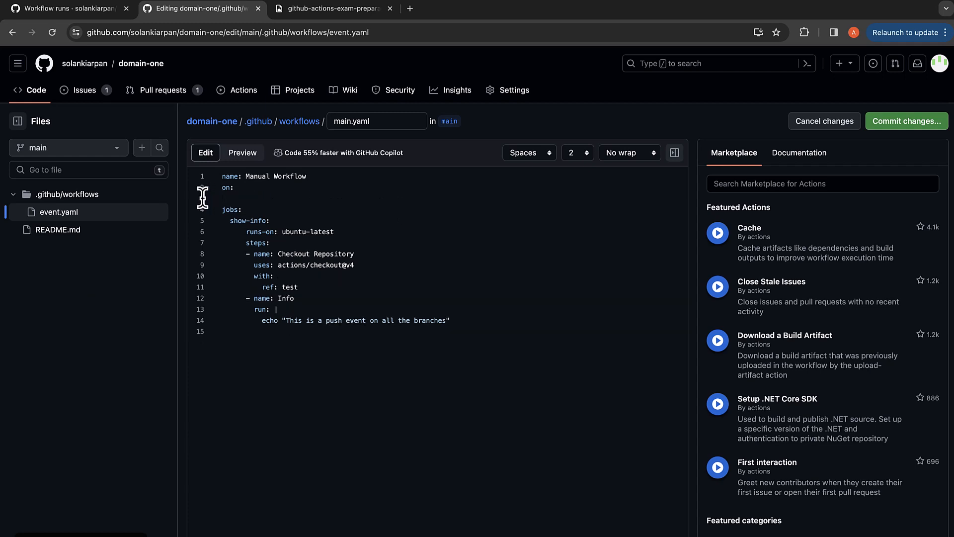
{"action": "type", "text": "workflow_dispatch:"}
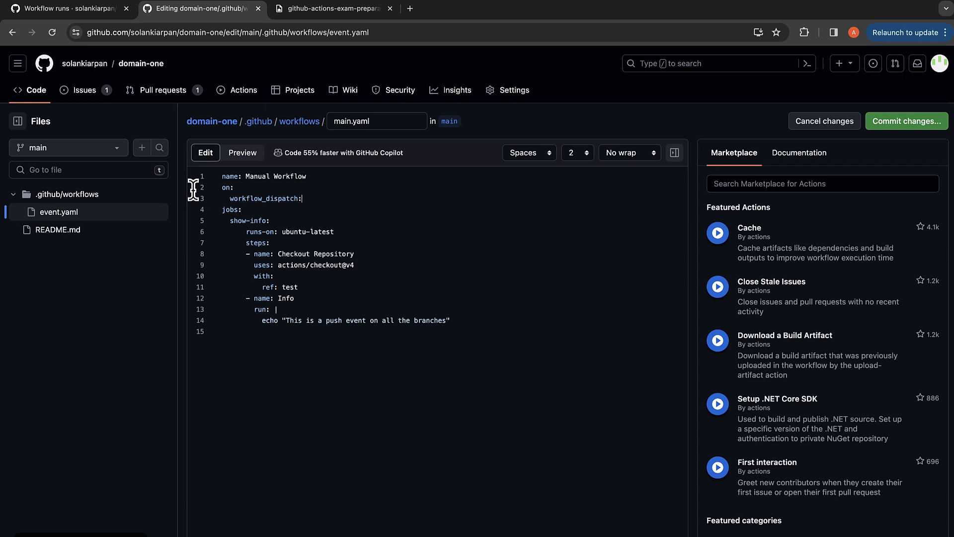
Remove the checkout with/ref: test lines and use actions/checkout@v4
{"action": "left_click_drag", "start_coordinate": [255, 275], "coordinate": [298, 286]}
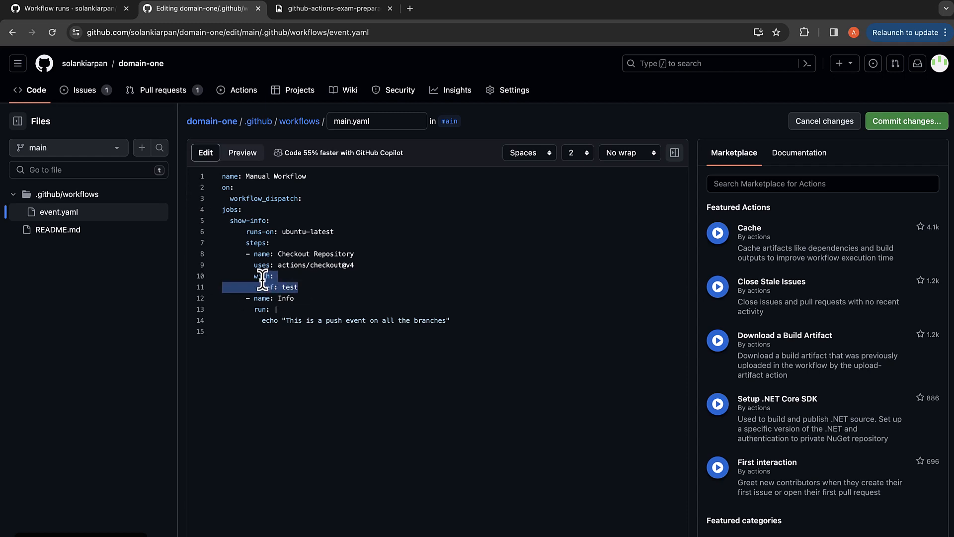
{"action": "key", "text": "Delete"}
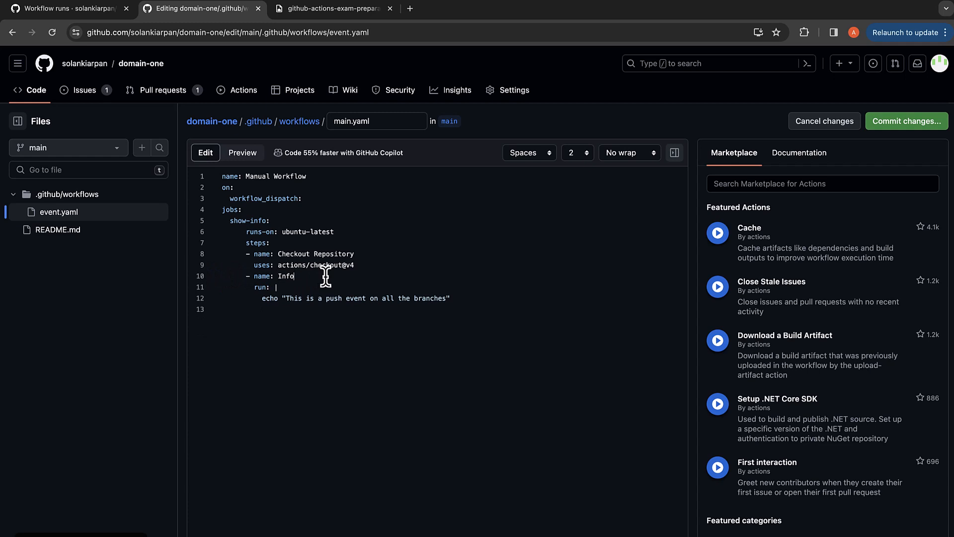
{"action": "mouse_move", "coordinate": [349, 272]}
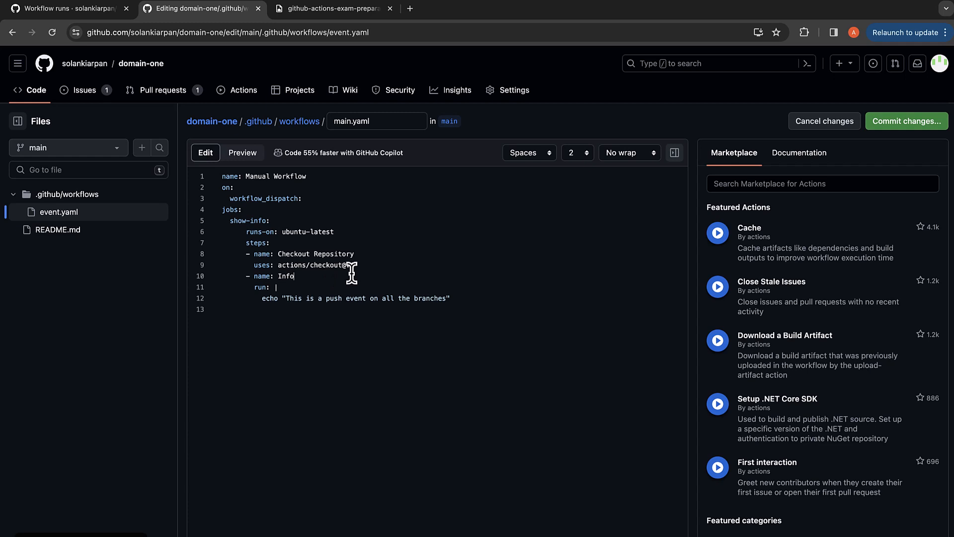
{"action": "type", "text": "@v4"}
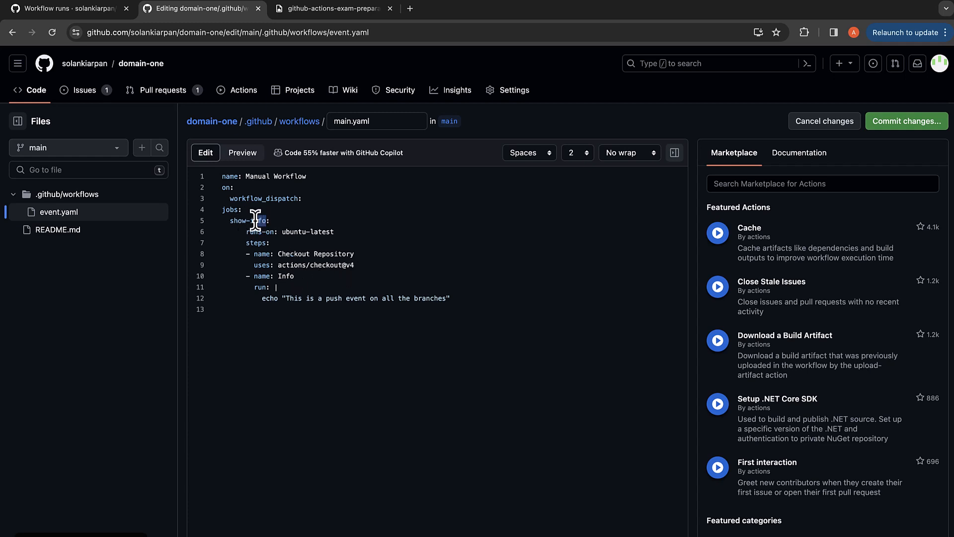
Rename the show-info job to run-manual-tasks and clear the Info step's echo message
{"action": "double_click", "coordinate": [247, 220]}
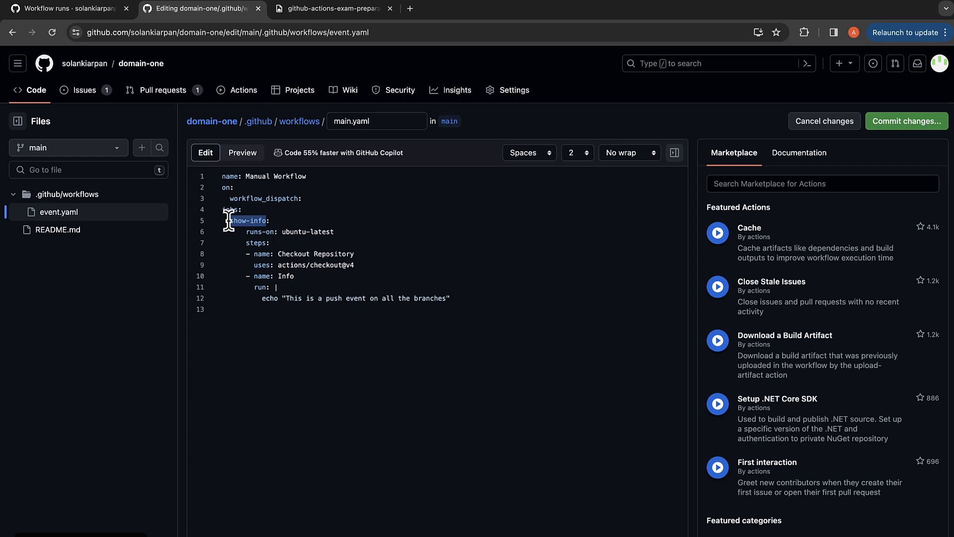
{"action": "type", "text": "run-manual:"}
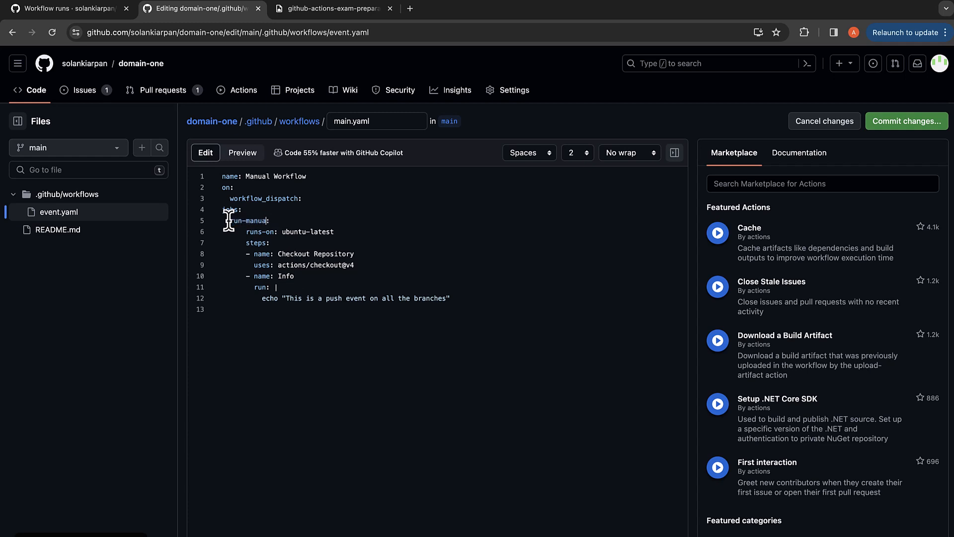
{"action": "type", "text": "-tasks:"}
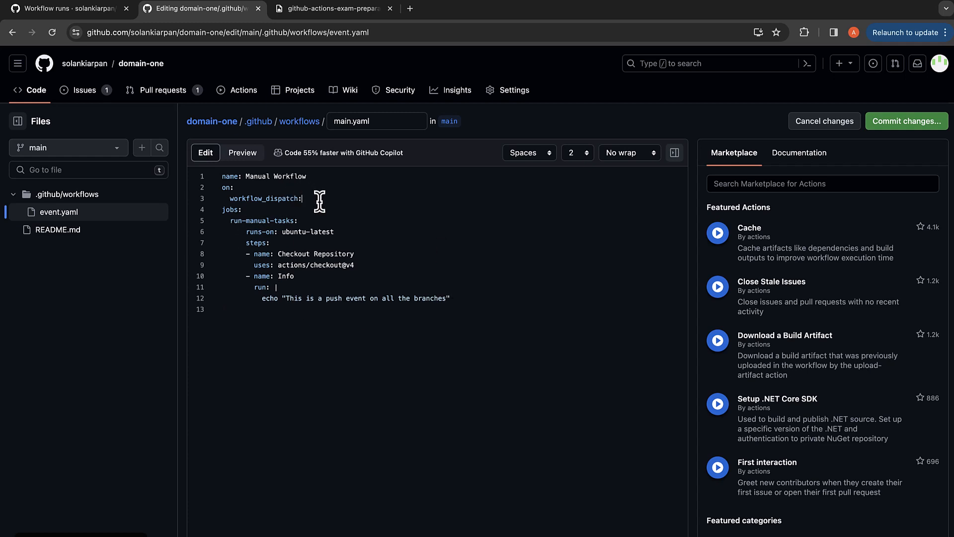
{"action": "double_click", "coordinate": [265, 198]}
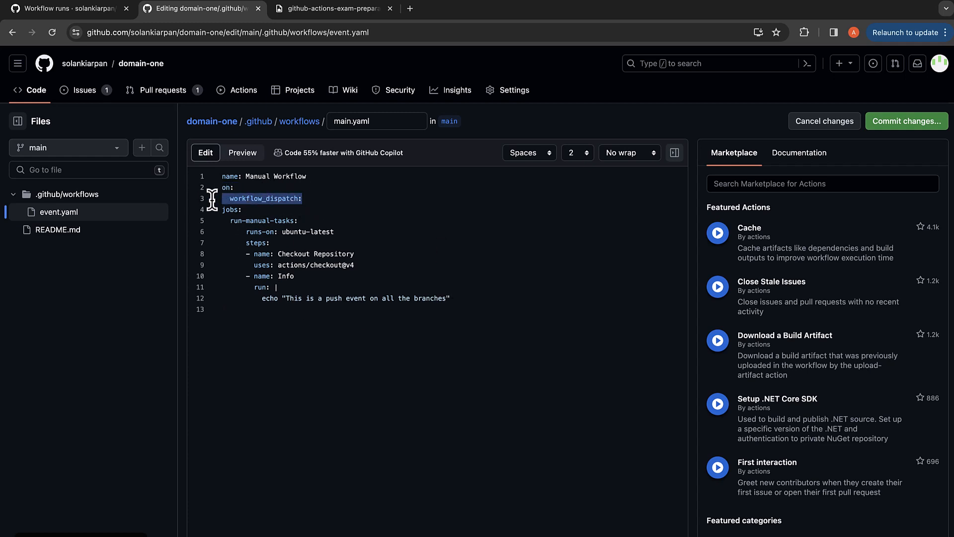
{"action": "left_click", "coordinate": [261, 198]}
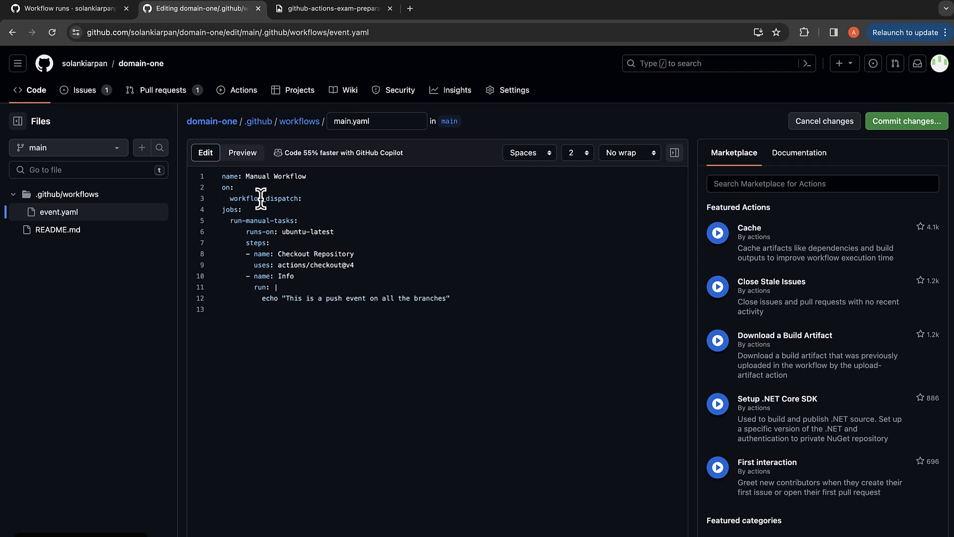
{"action": "double_click", "coordinate": [236, 220]}
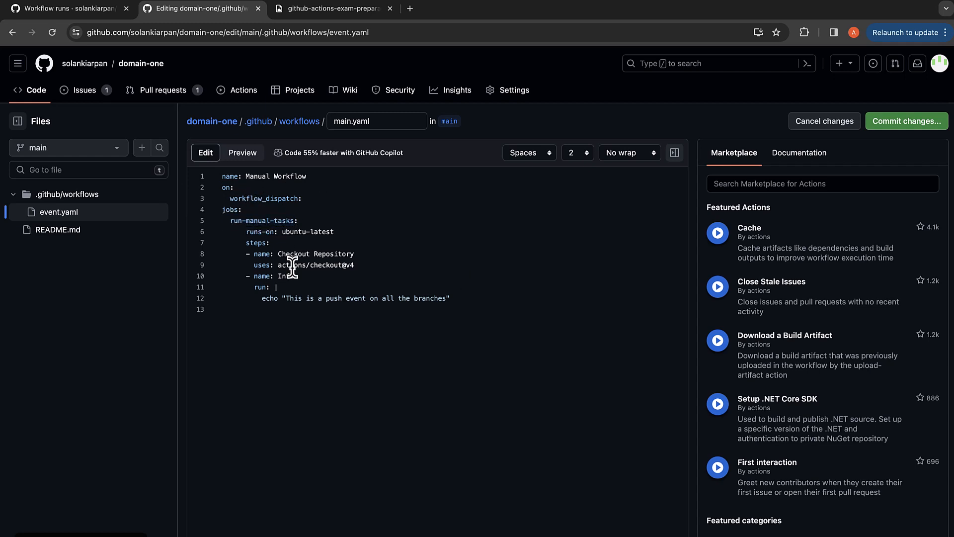
{"action": "triple_click", "coordinate": [288, 232]}
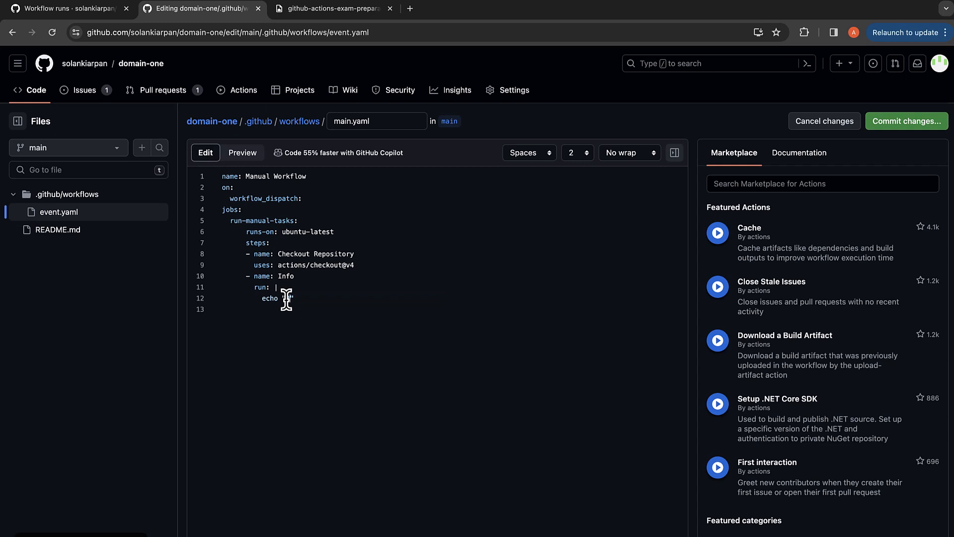
Make the Info step echo 'Running manual tasks'
{"action": "type", "text": "running manual tasks"}
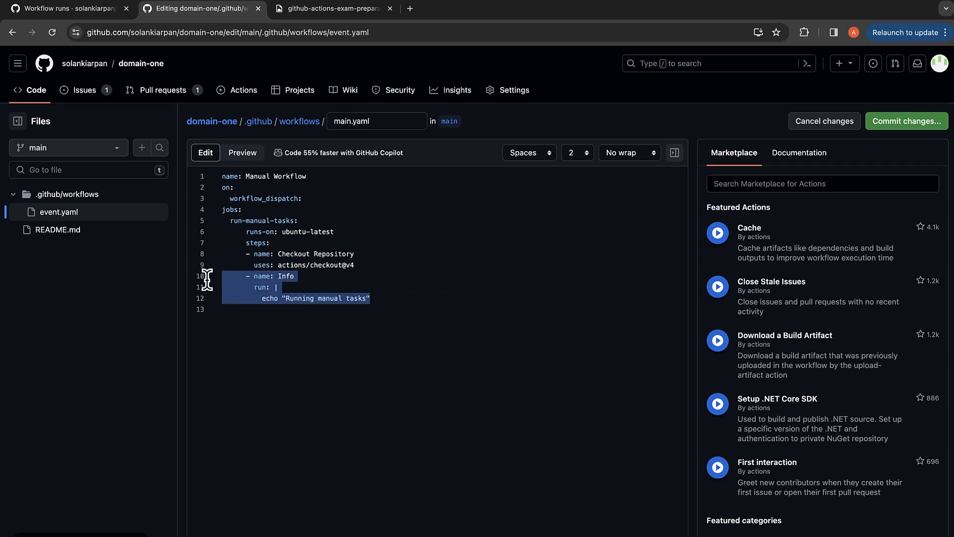
{"action": "left_click", "coordinate": [322, 309]}
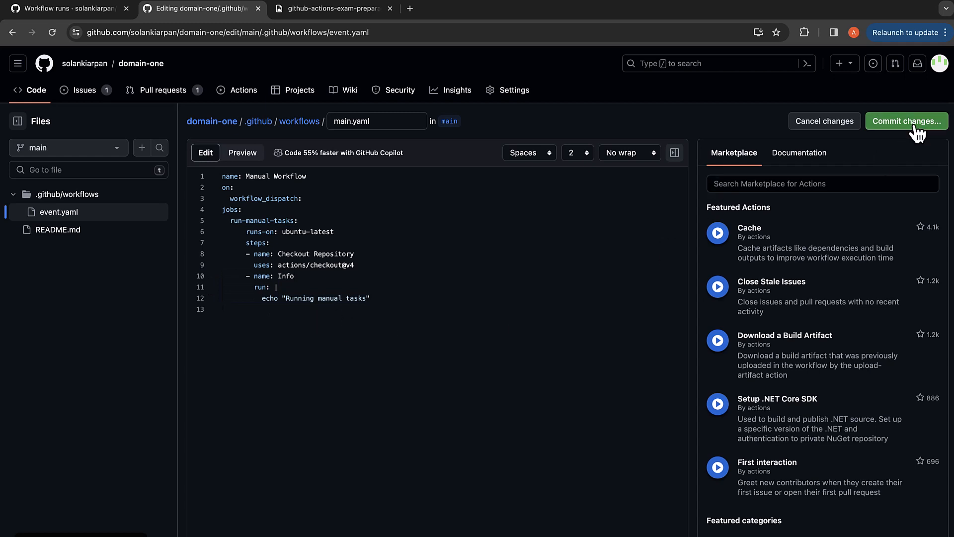
Commit the workflow as main.yaml directly to main with the default rename message
{"action": "left_click", "coordinate": [906, 121]}
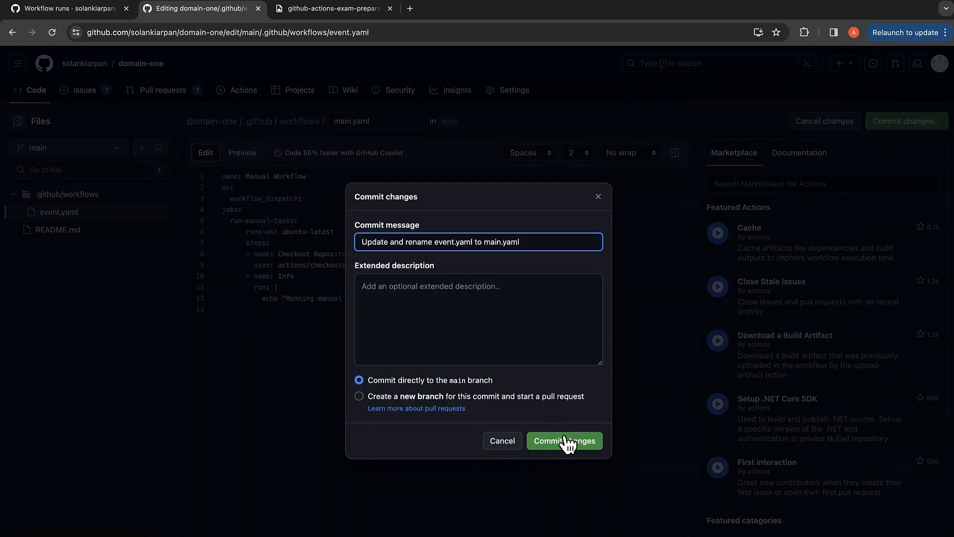
{"action": "left_click", "coordinate": [563, 440]}
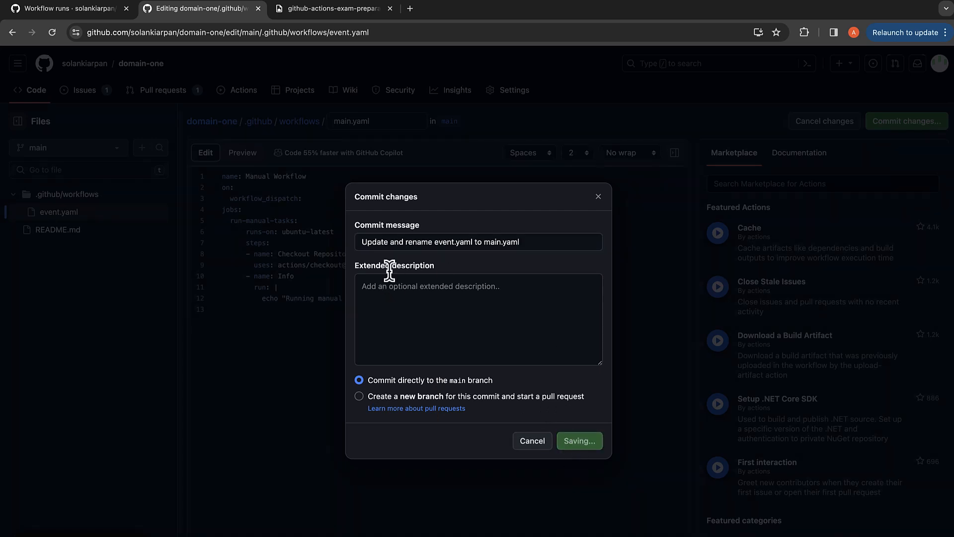
{"action": "left_click", "coordinate": [579, 440]}
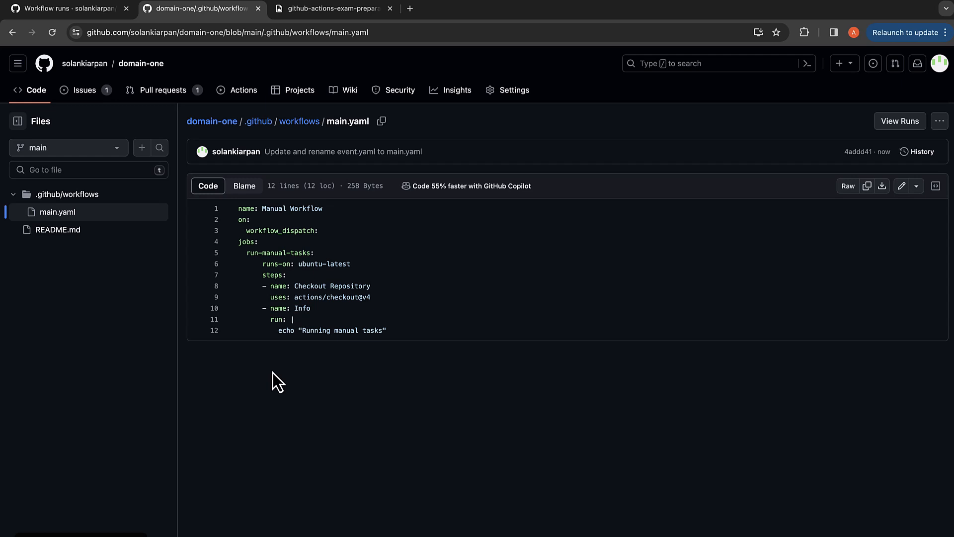
{"action": "mouse_move", "coordinate": [244, 91]}
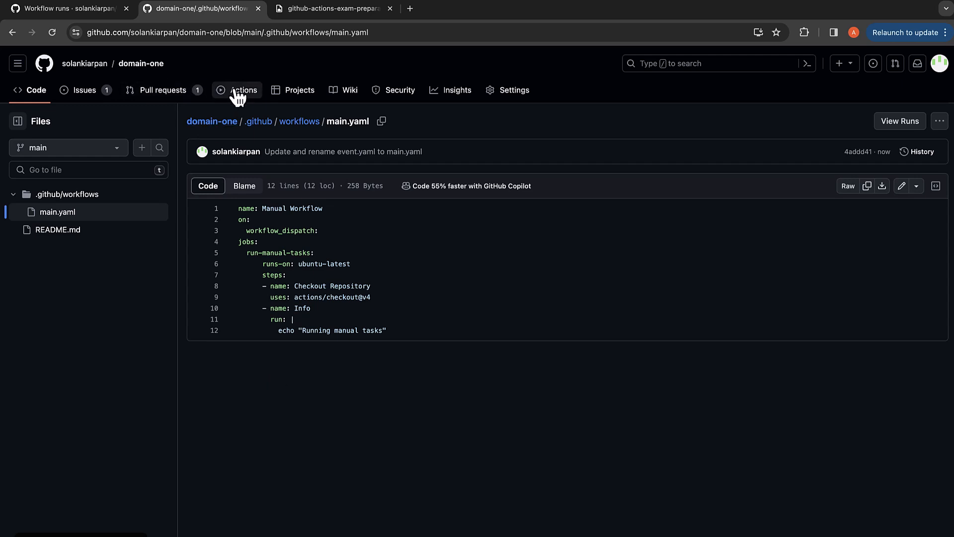
From Actions, trigger a manual run of Manual Workflow on the main branch
{"action": "left_click", "coordinate": [244, 91]}
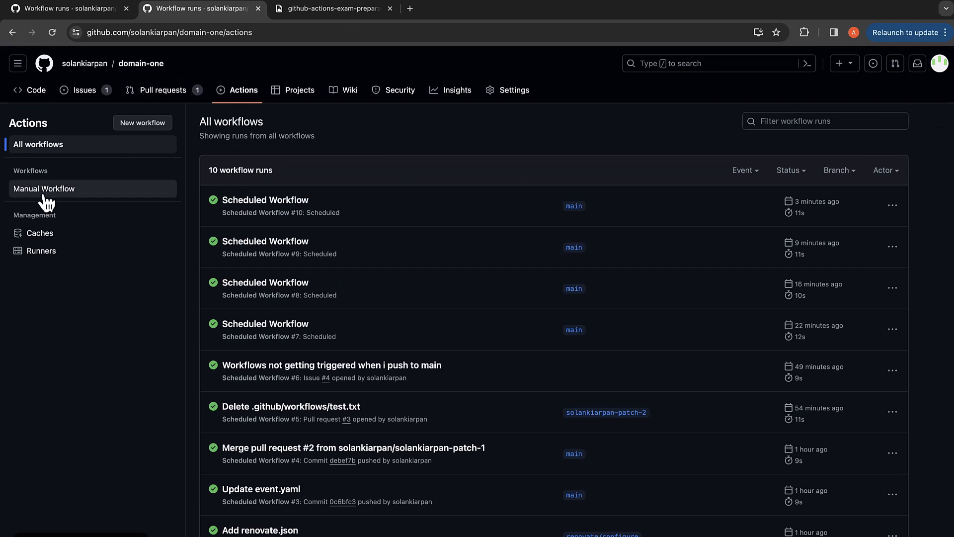
{"action": "left_click", "coordinate": [44, 189]}
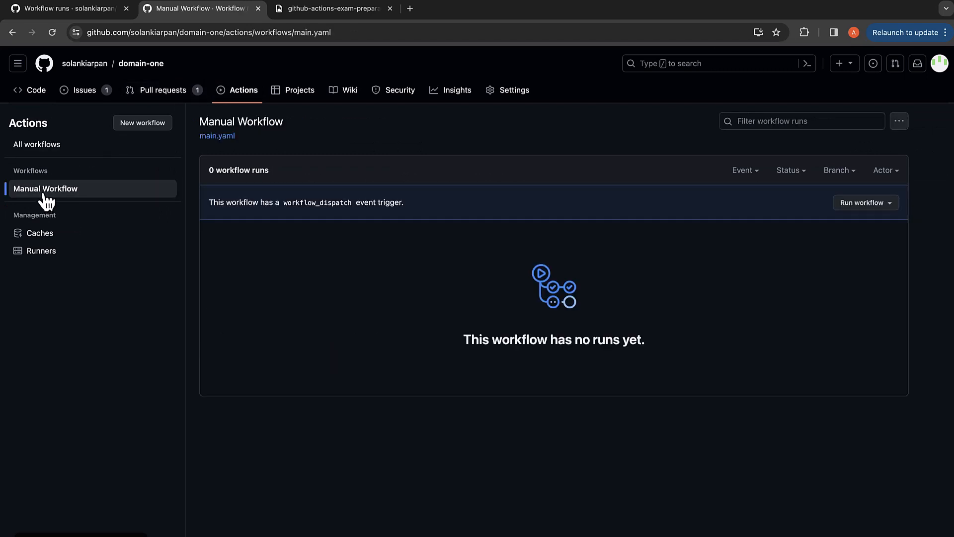
{"action": "left_click", "coordinate": [862, 201]}
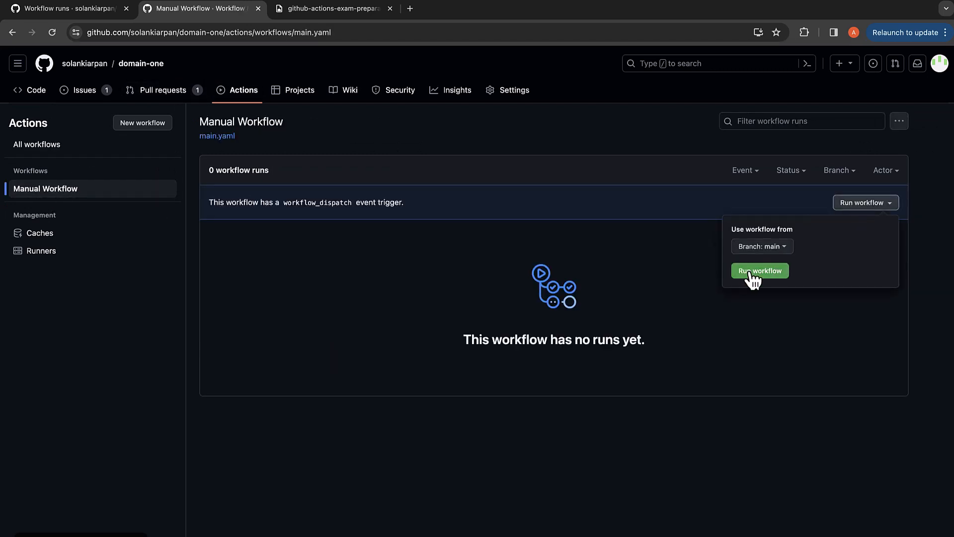
{"action": "left_click", "coordinate": [762, 246]}
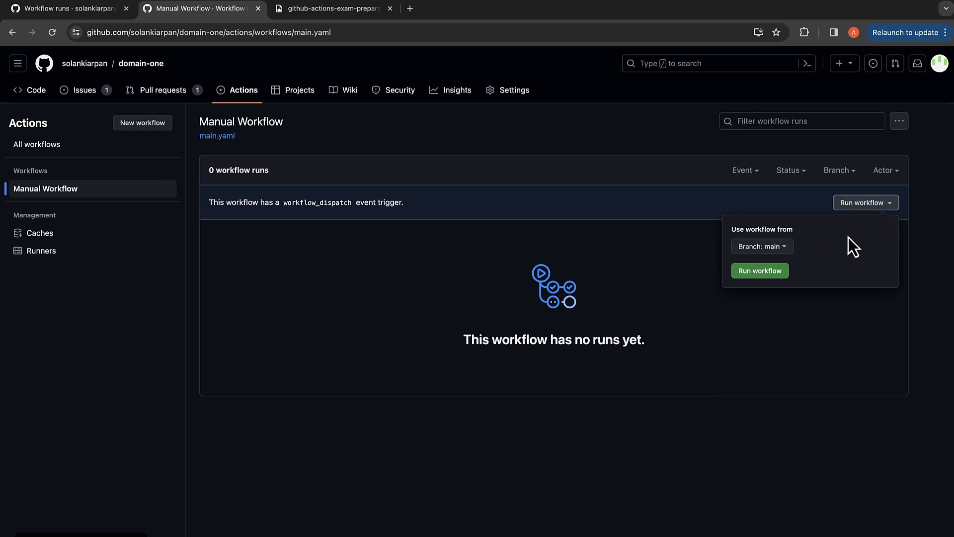
{"action": "left_click", "coordinate": [759, 270]}
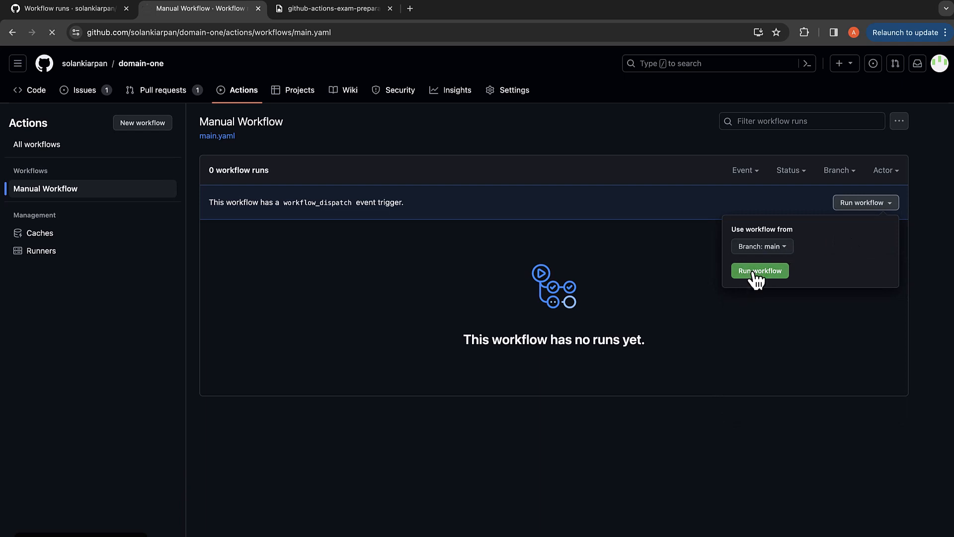
{"action": "left_click", "coordinate": [760, 271]}
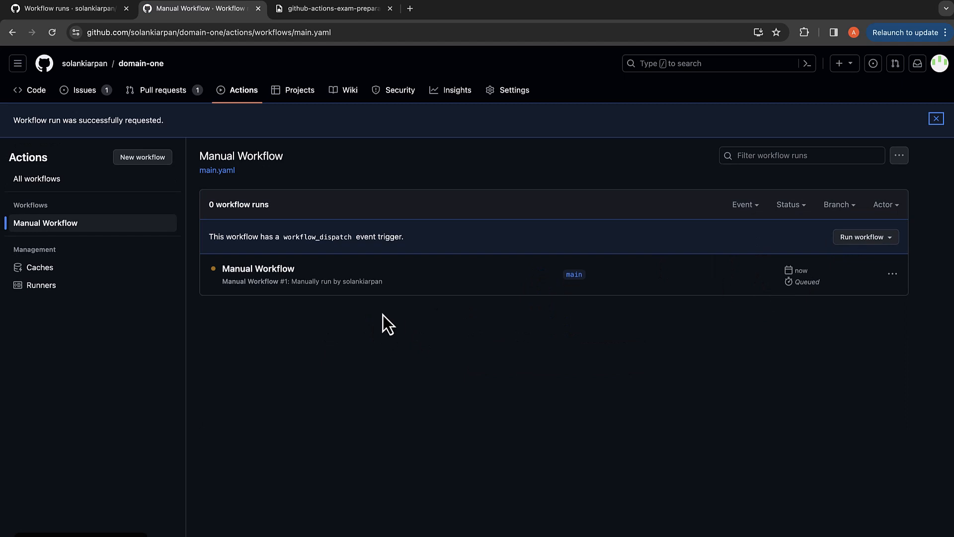
{"action": "mouse_move", "coordinate": [271, 363]}
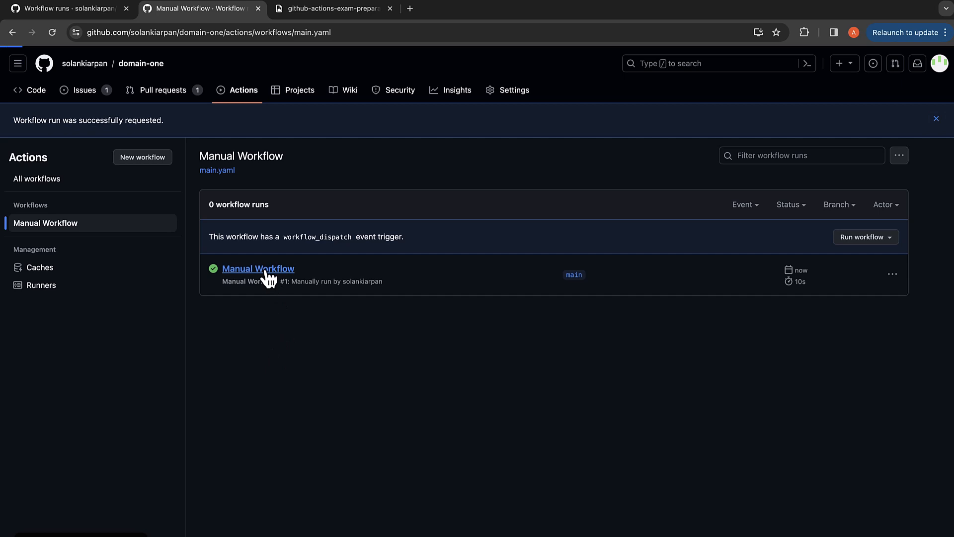
Show run #1's job log with the Checkout Repository and Info 'Running manual tasks' output expanded
{"action": "left_click", "coordinate": [258, 268]}
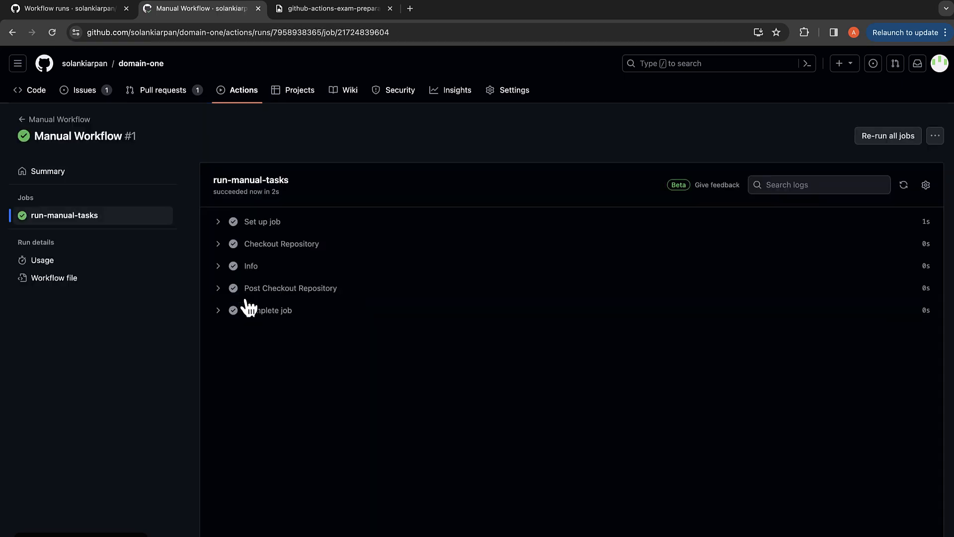
{"action": "mouse_move", "coordinate": [218, 249]}
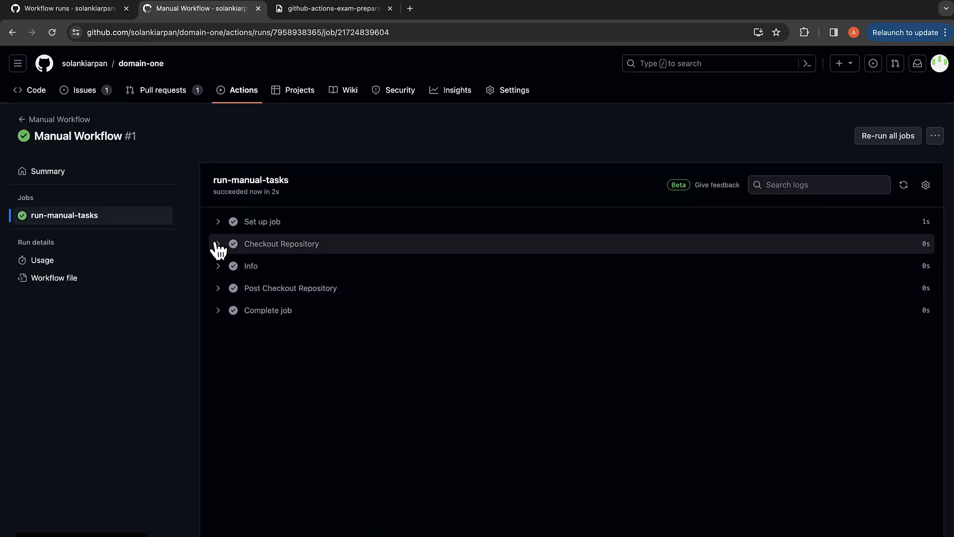
{"action": "left_click", "coordinate": [281, 243]}
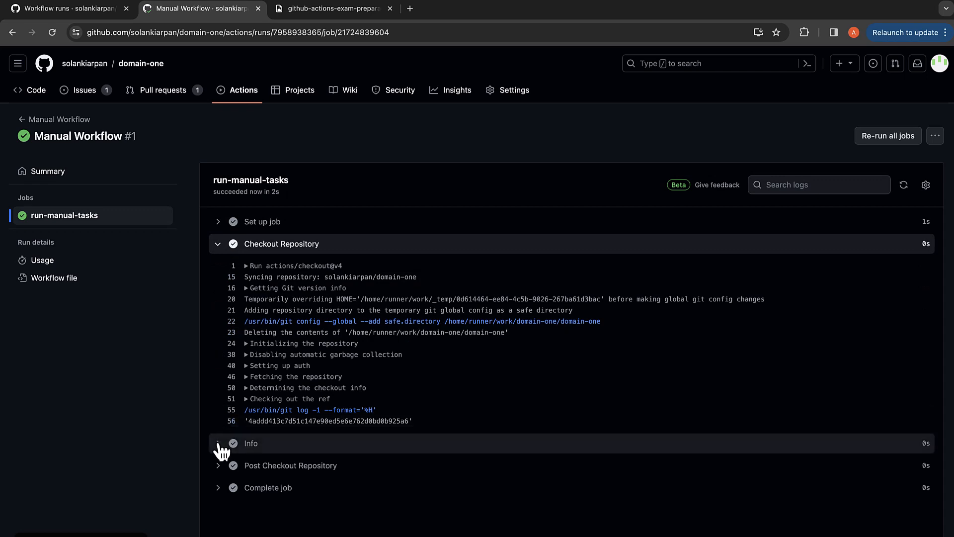
{"action": "left_click", "coordinate": [218, 443]}
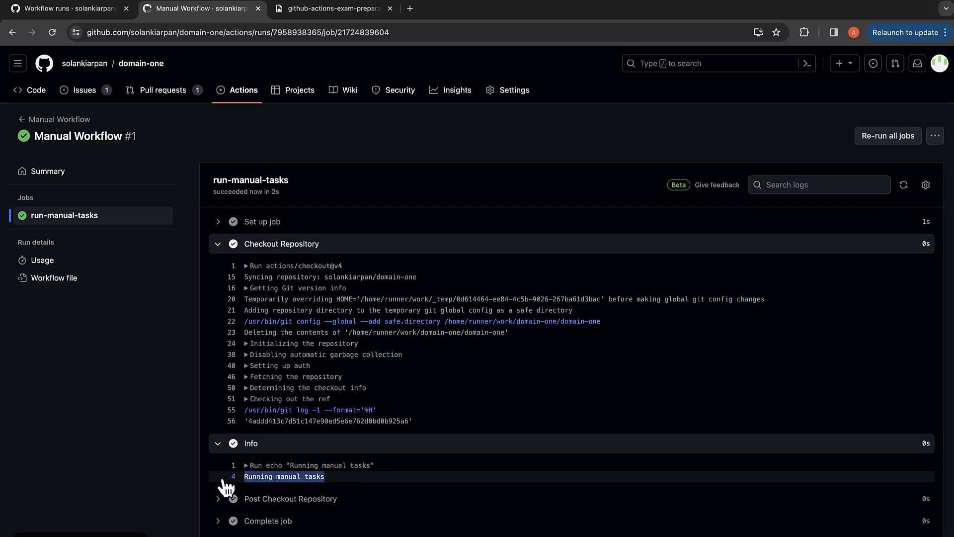
{"action": "mouse_move", "coordinate": [281, 148]}
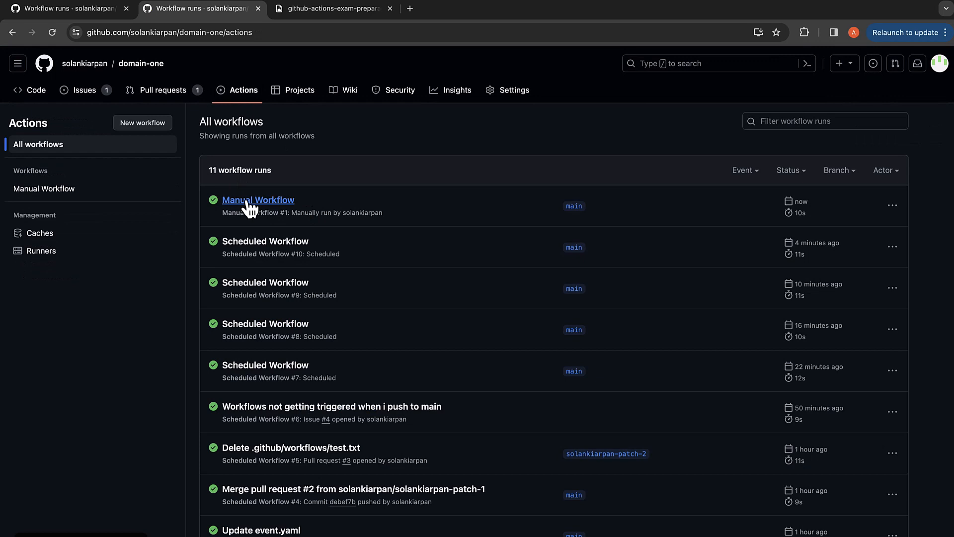
{"action": "mouse_move", "coordinate": [228, 212]}
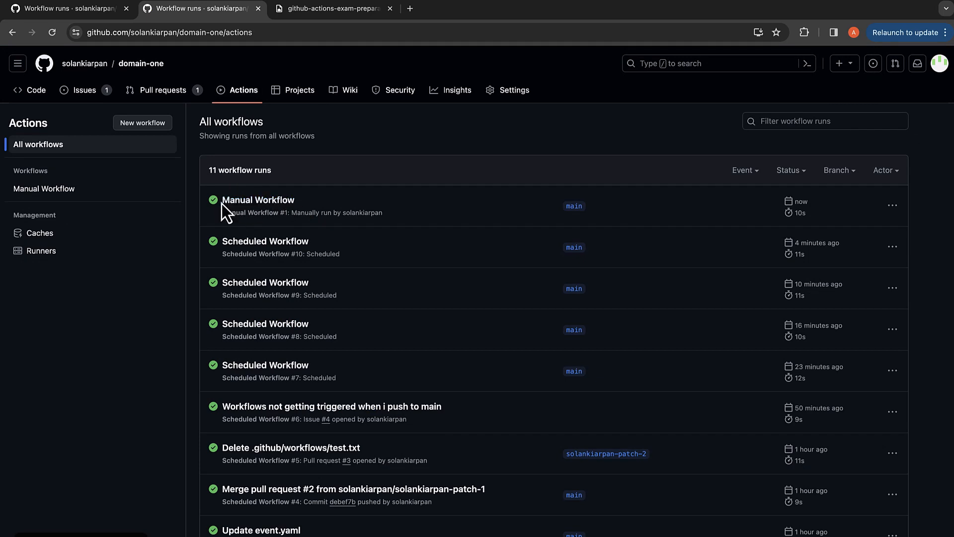